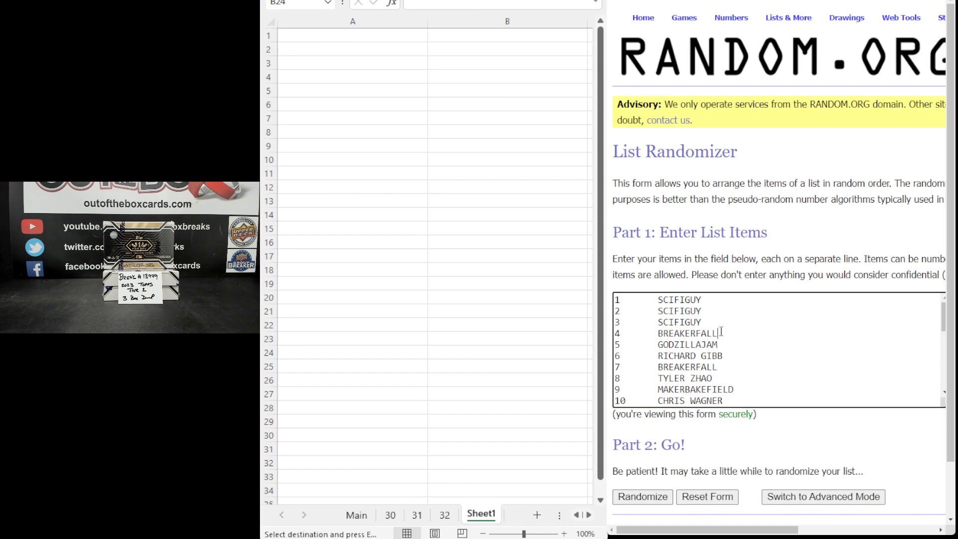
# - Randomize the 30 breaker names, then reshuffle once more for a fresh order
pyautogui.scroll(-3)
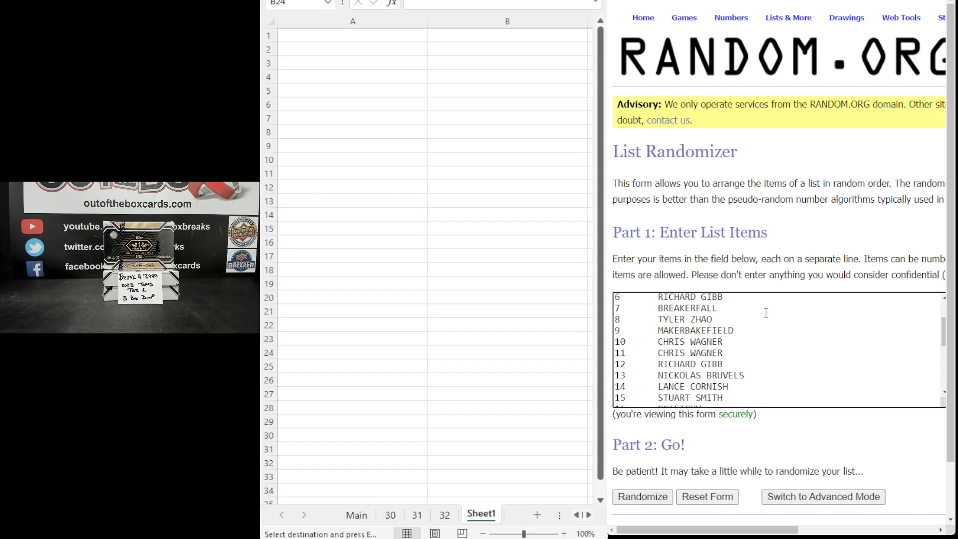
pyautogui.scroll(-3)
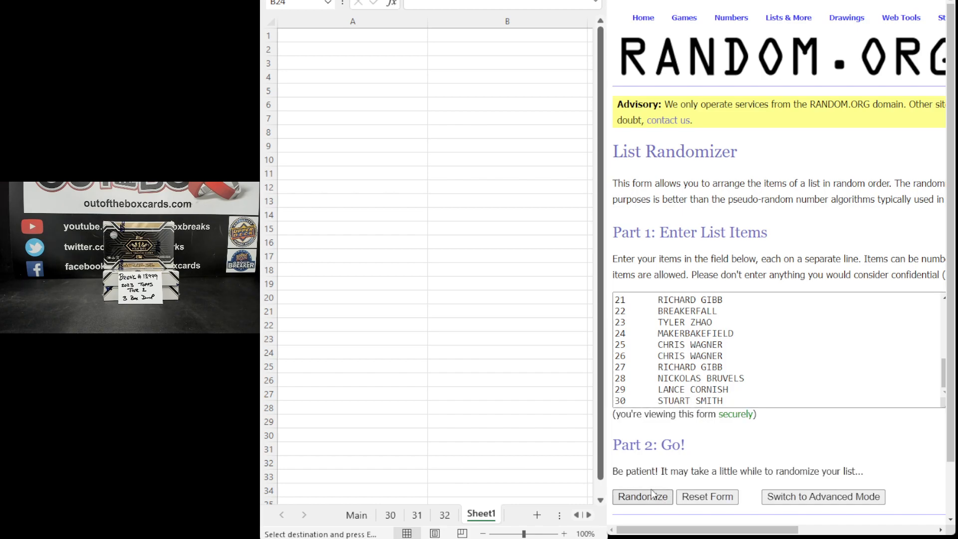
pyautogui.click(641, 496)
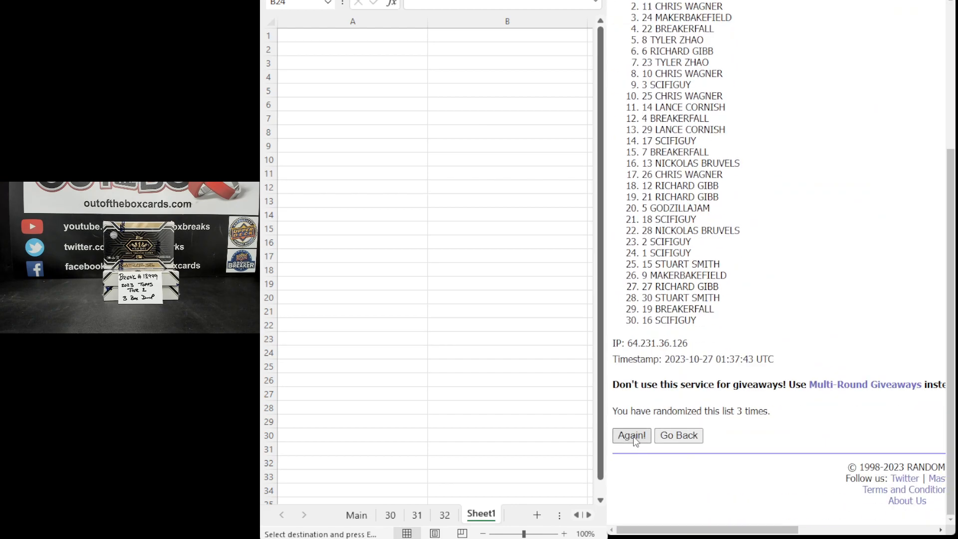
pyautogui.click(630, 435)
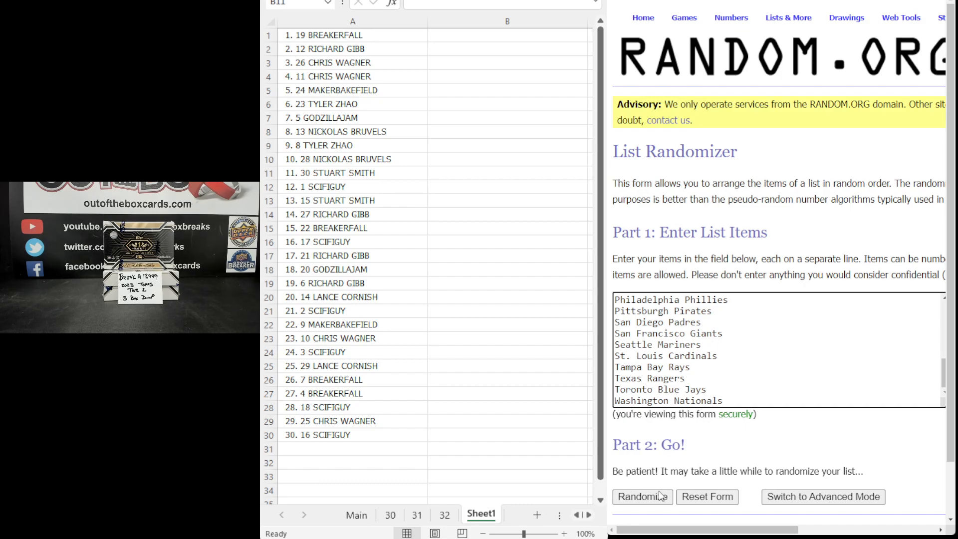
# - Randomize the 30 MLB teams and reshuffle three more times to a fourth order
pyautogui.click(642, 496)
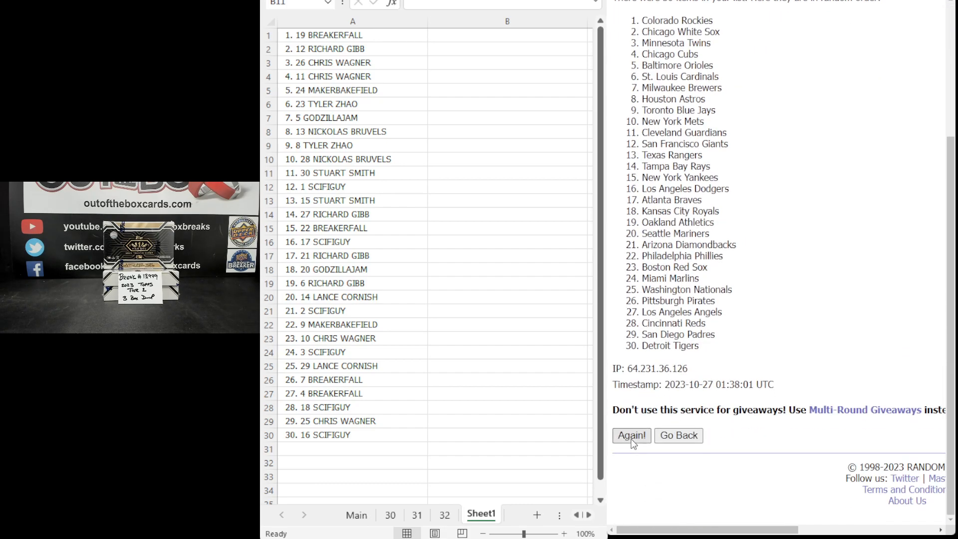
pyautogui.click(631, 435)
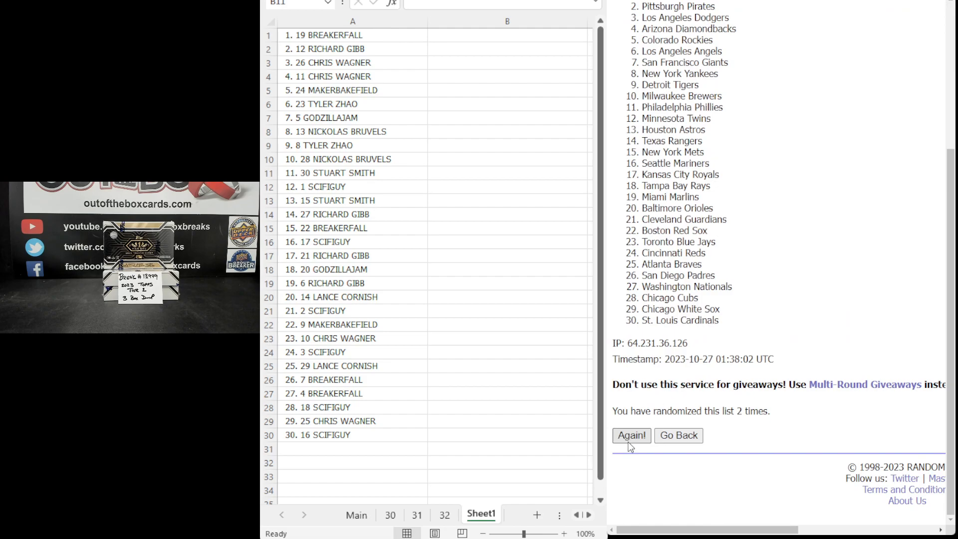
pyautogui.click(631, 435)
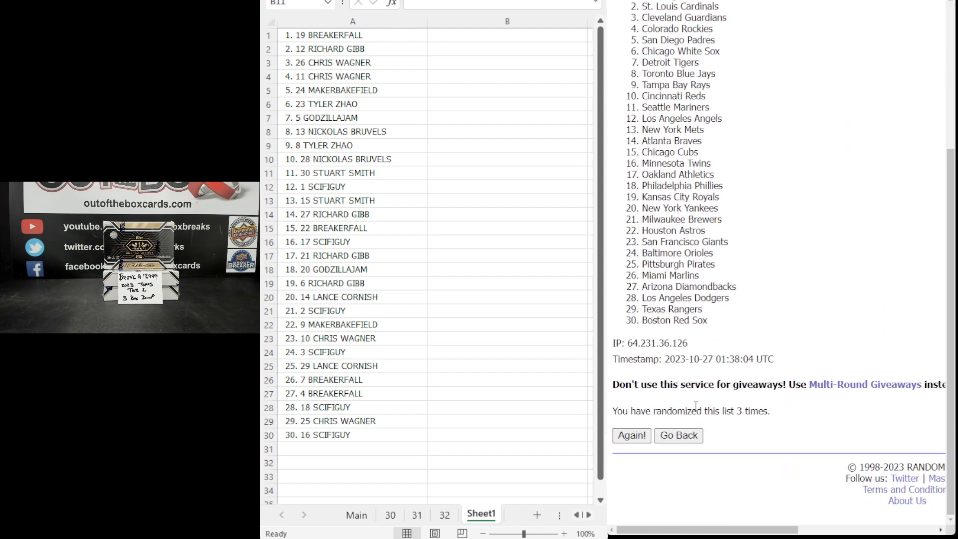
pyautogui.click(631, 435)
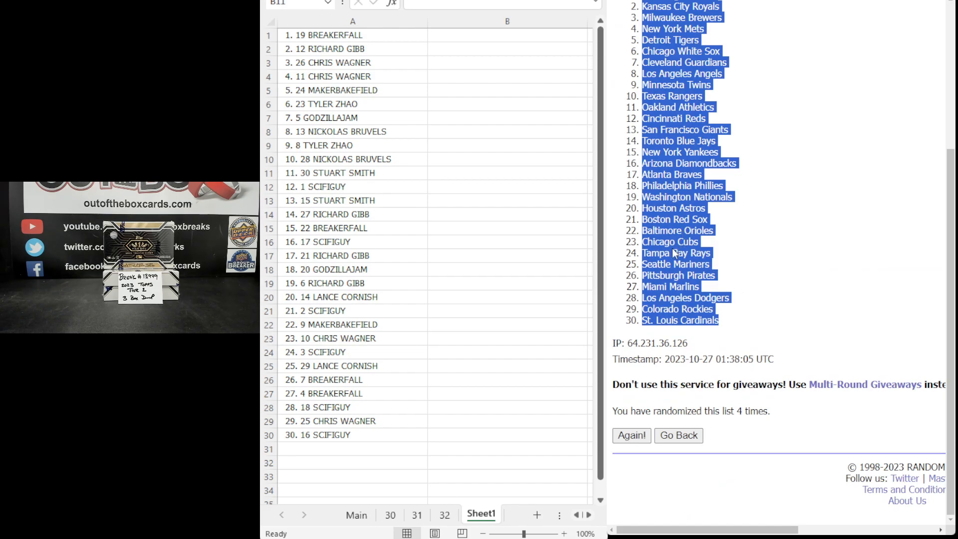
pyautogui.click(507, 173)
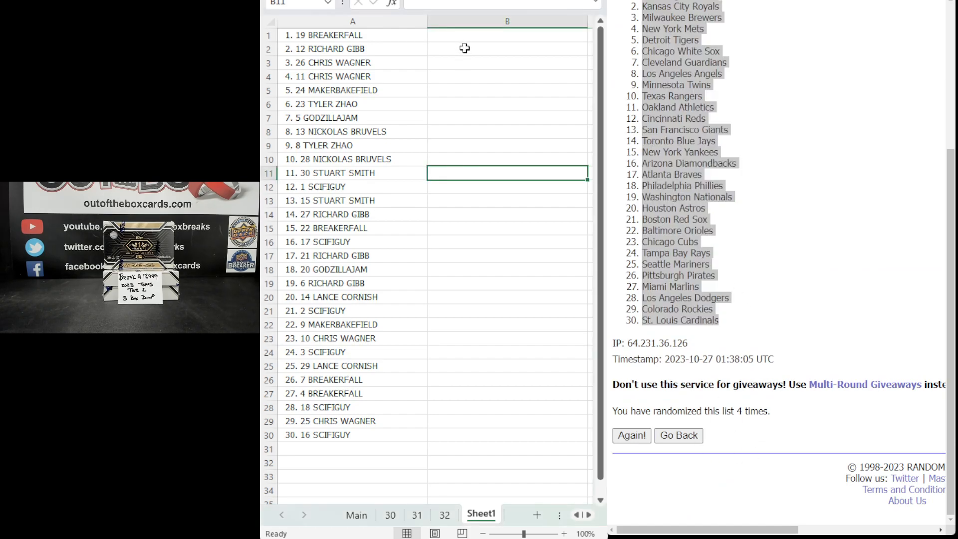
# - Paste the fourth shuffled MLB team order into column B beside the 30 names
pyautogui.press('ctrl+v')
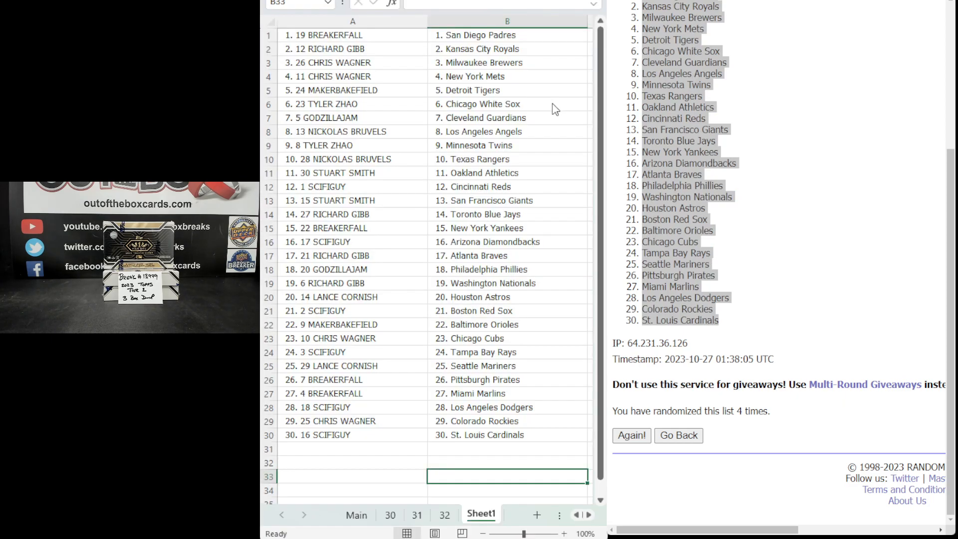
pyautogui.press('ctrl+v')
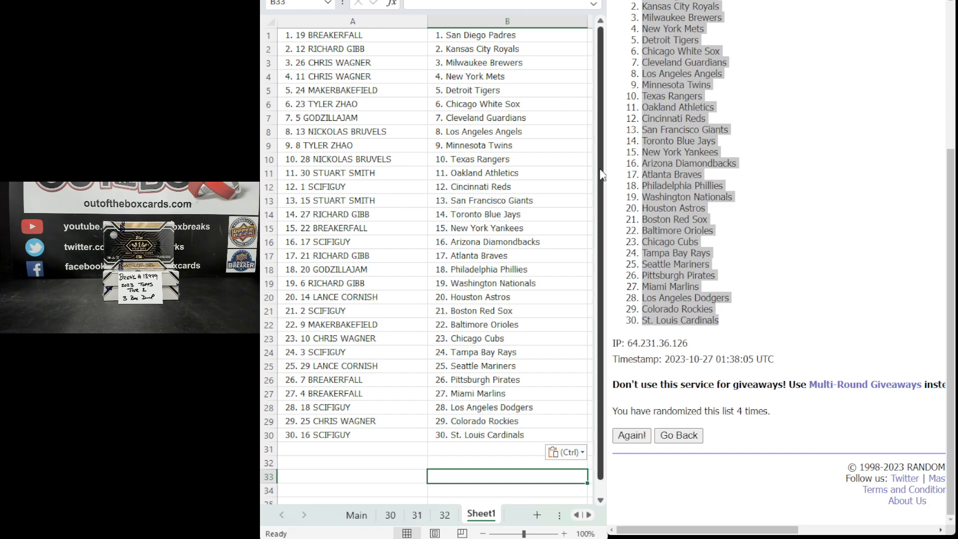
pyautogui.click(269, 379)
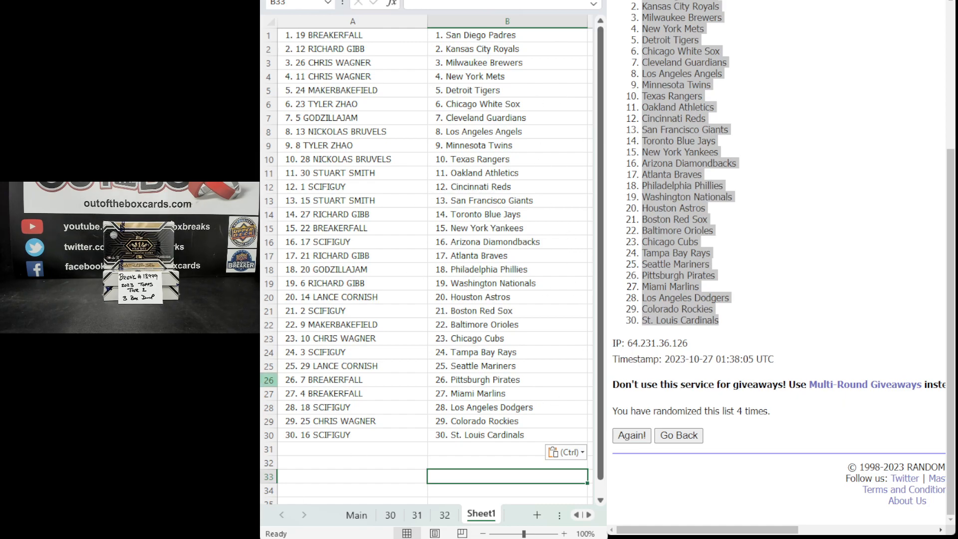